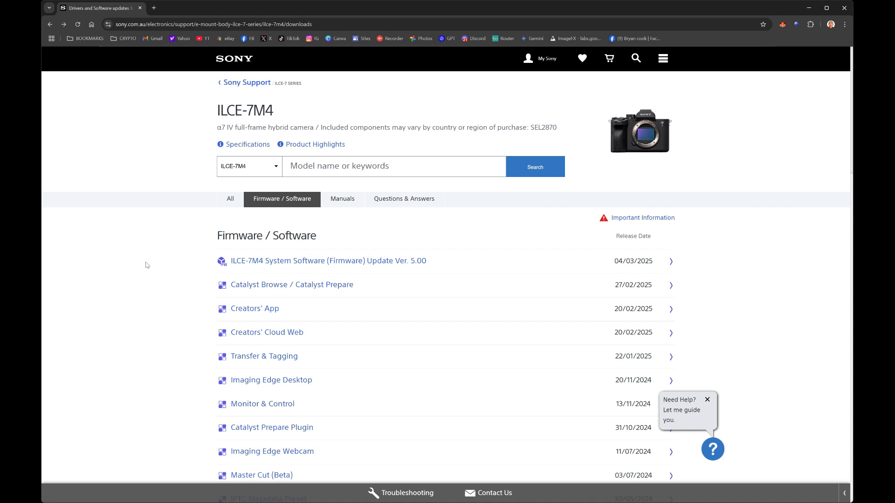
mouse_move(156, 268)
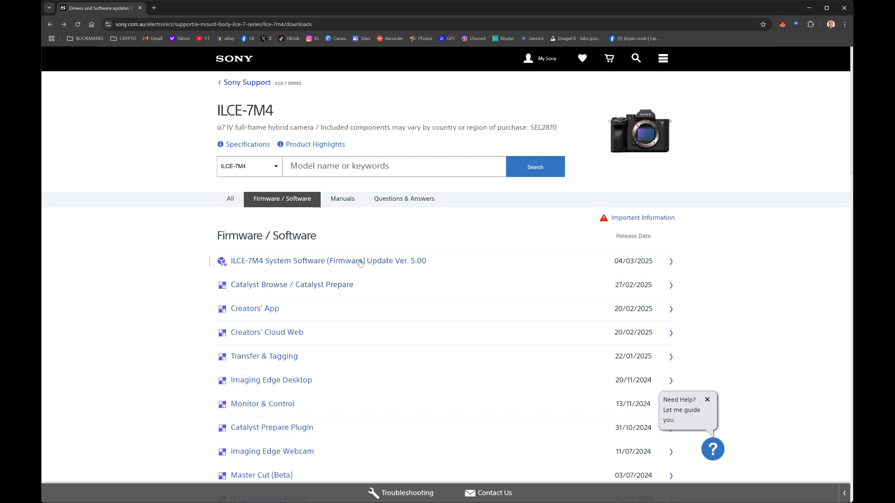
- Open the ILCE-7M4 firmware Ver. 5.00 update page and scroll through its precautions to the version-check section
left_click(328, 261)
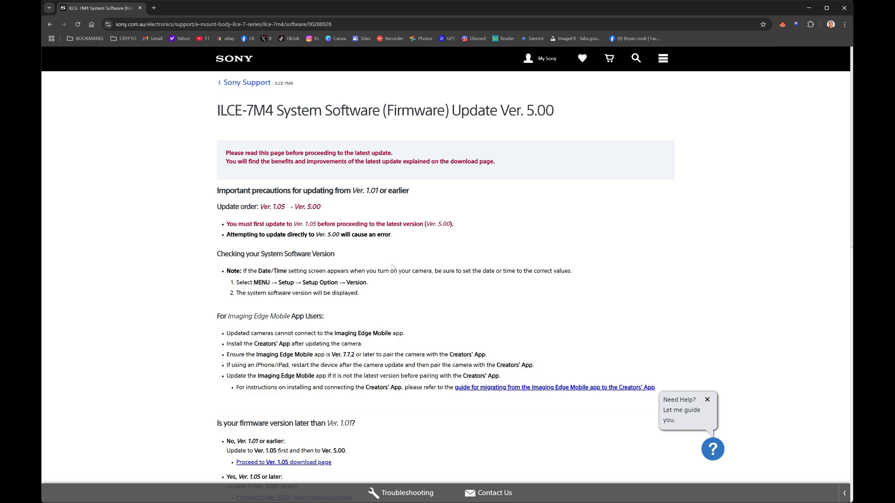
scroll("down", 3)
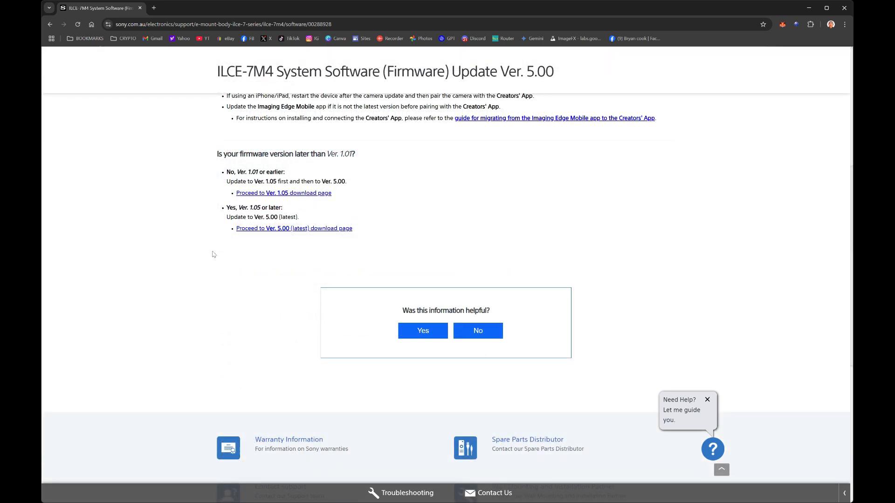
mouse_move(281, 231)
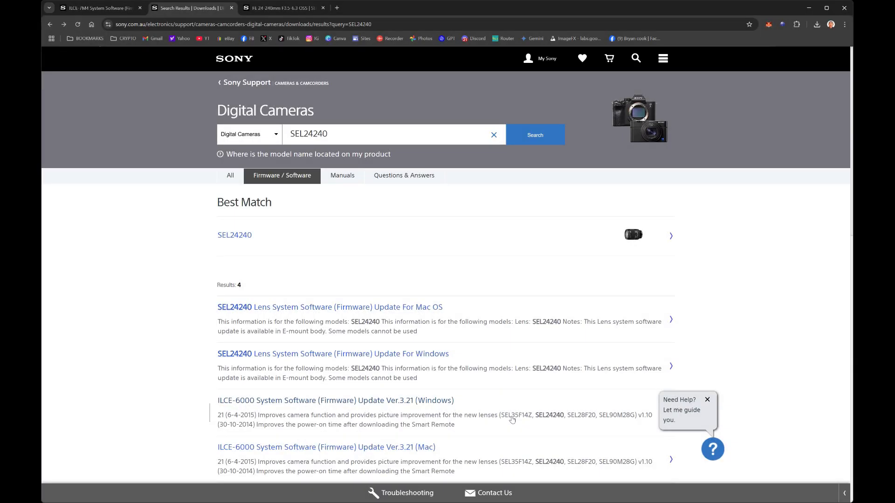
mouse_move(238, 88)
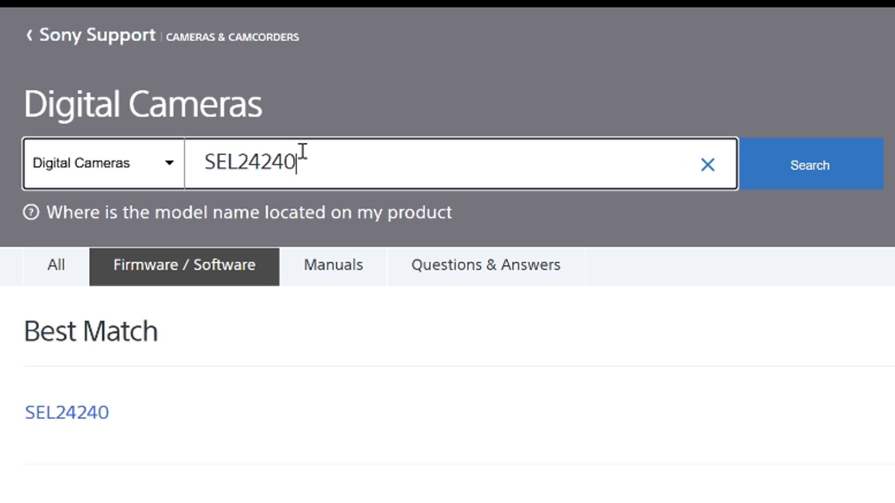
mouse_move(328, 166)
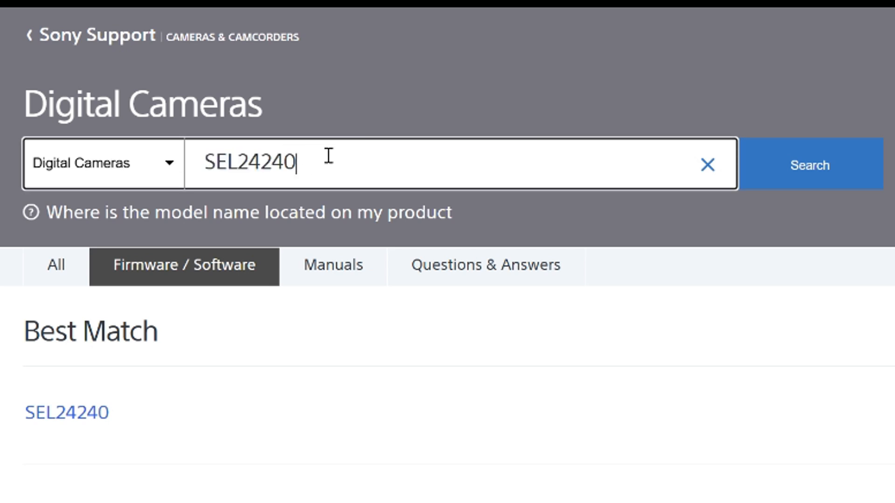